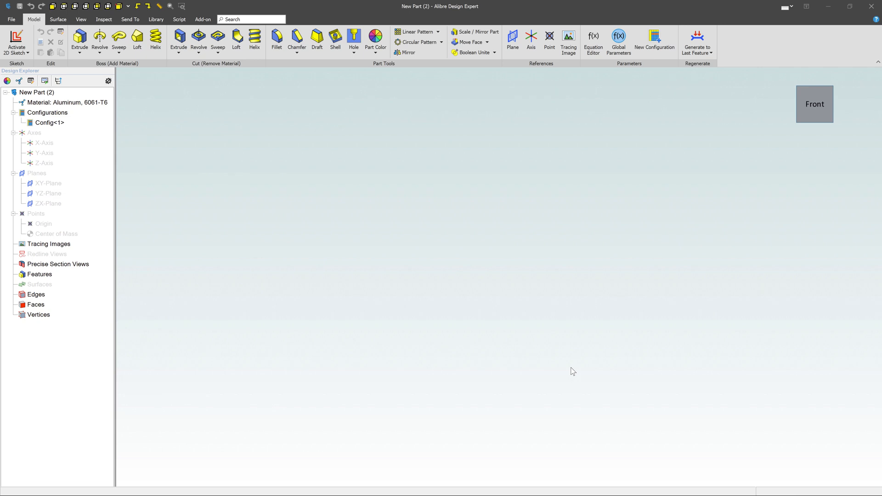
mouse_move(332, 427)
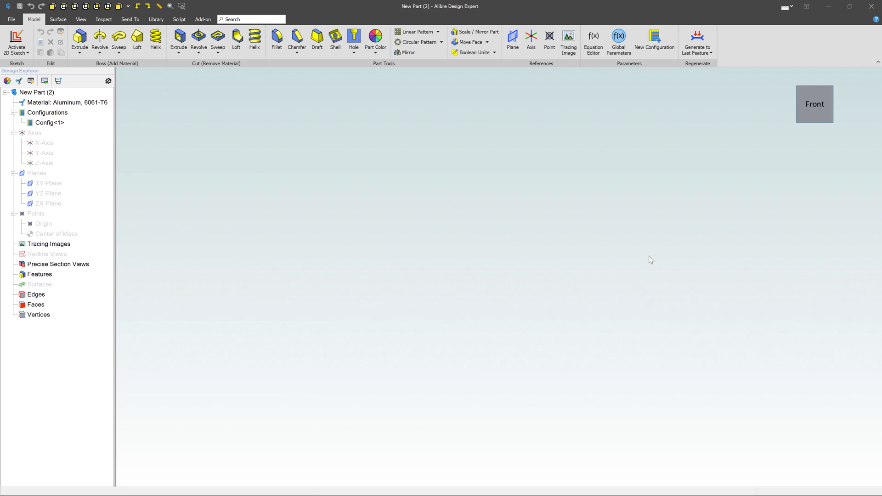
mouse_move(56, 66)
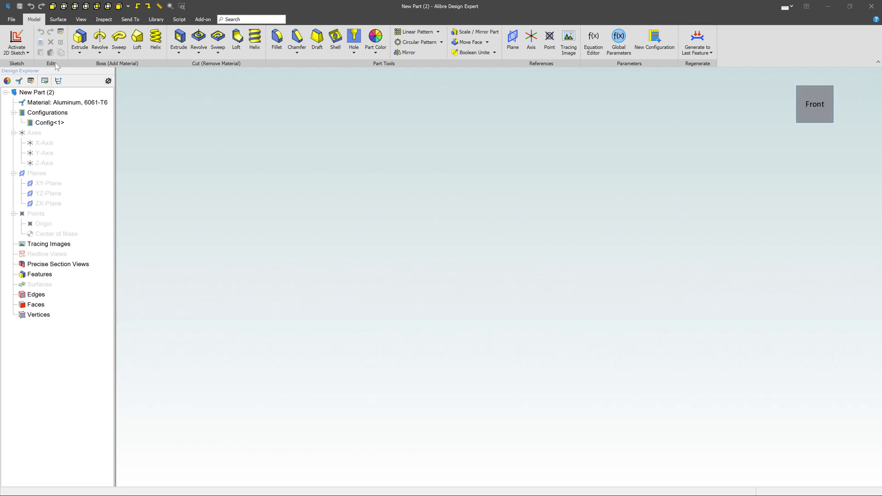
Activate a new 2D sketch from the Model tab.
click(16, 40)
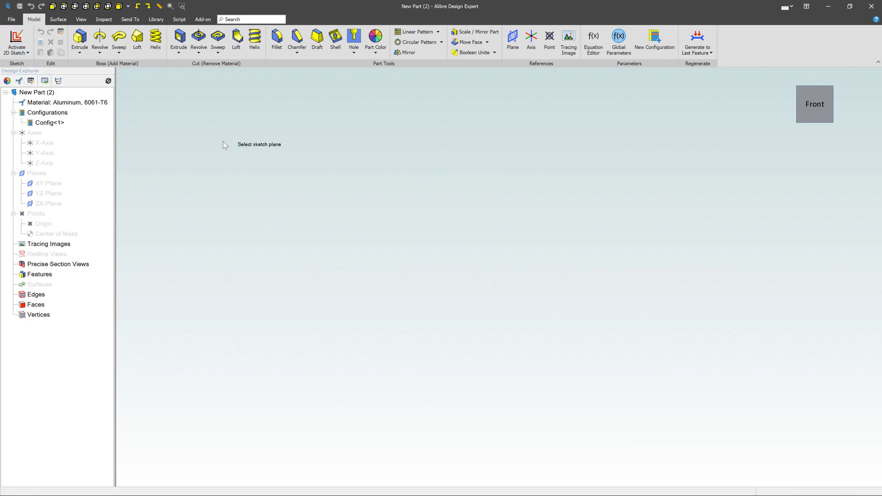
mouse_move(378, 167)
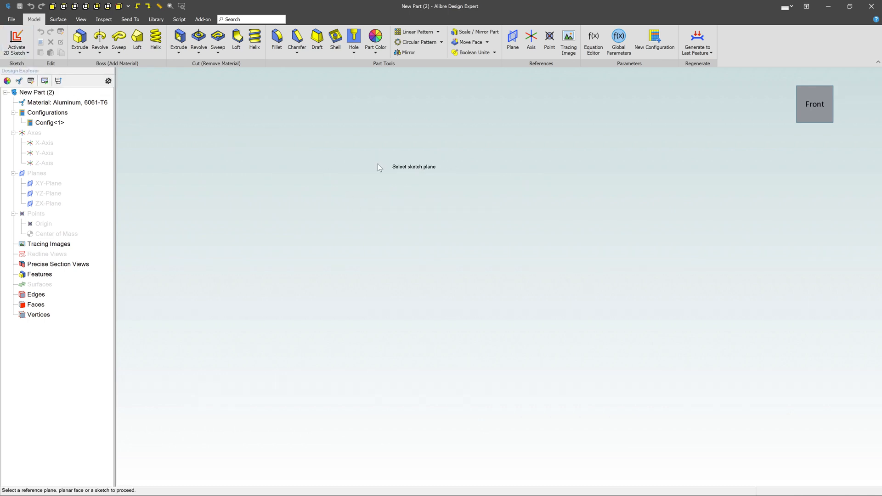
mouse_move(470, 224)
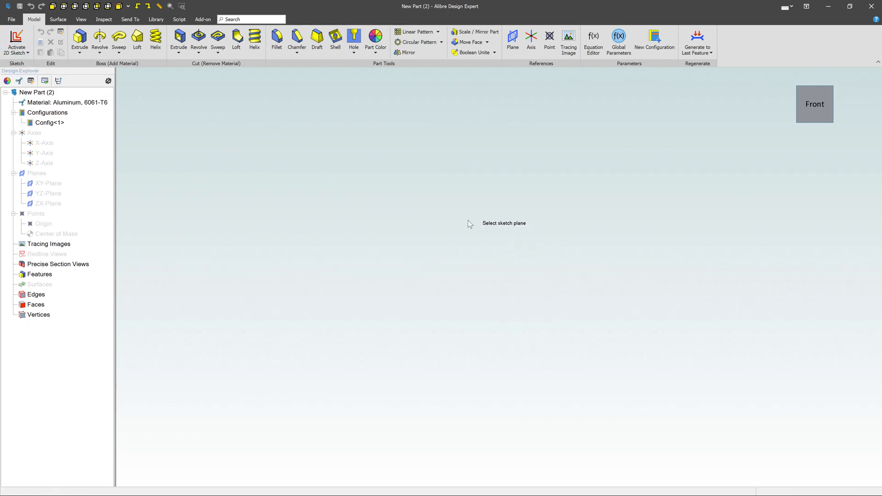
Turn on display of reference planes, axes and points via Toggle References.
click(81, 18)
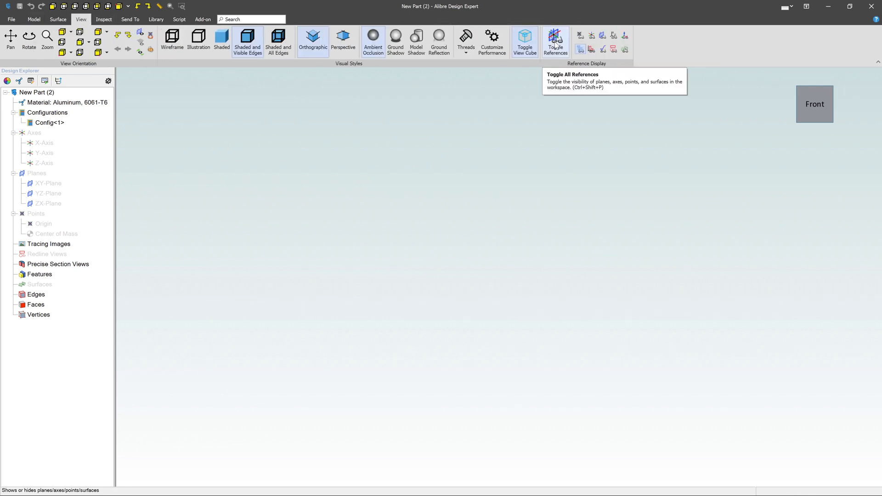
click(554, 41)
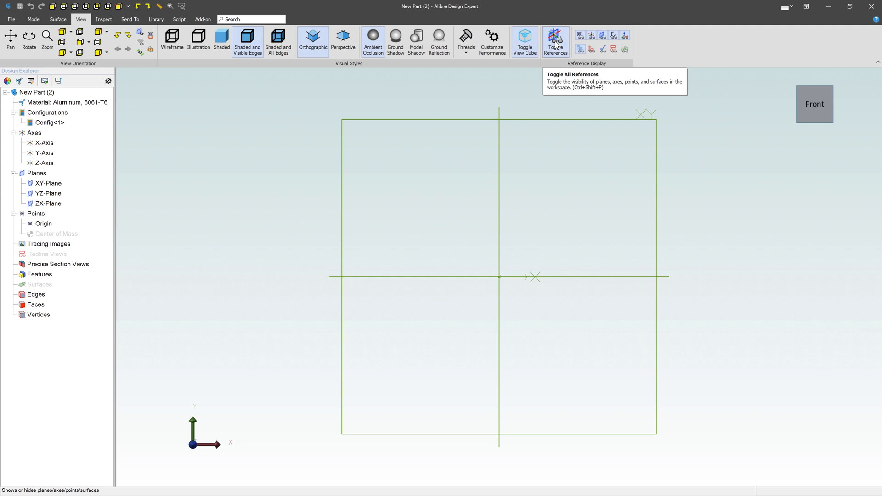
mouse_move(625, 50)
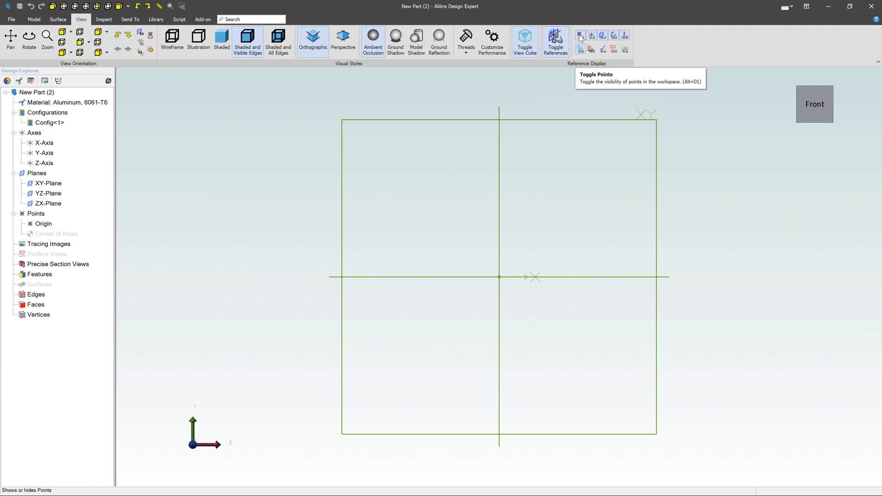
mouse_move(603, 35)
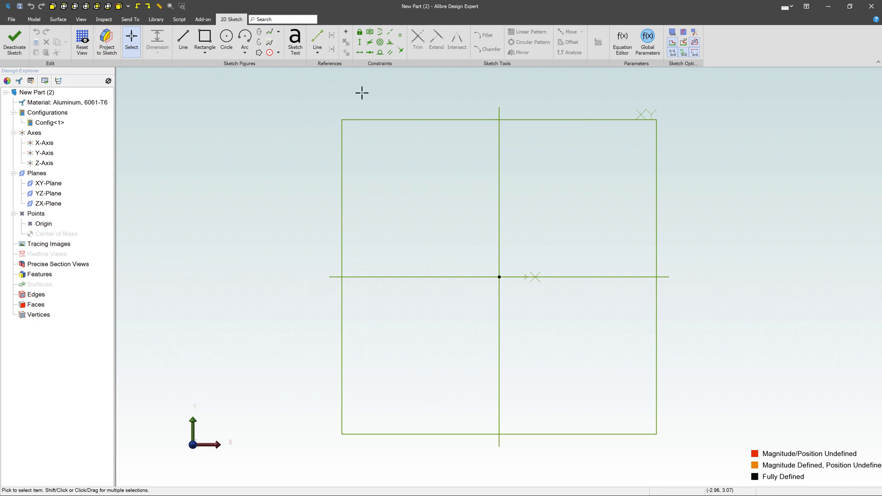
Draw a rectangle from the origin with its opposite corner up and to the right.
click(205, 36)
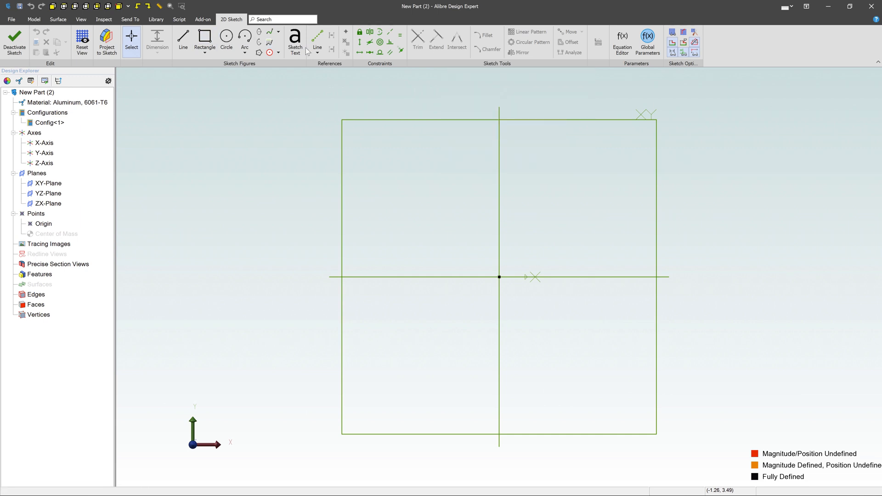
click(204, 39)
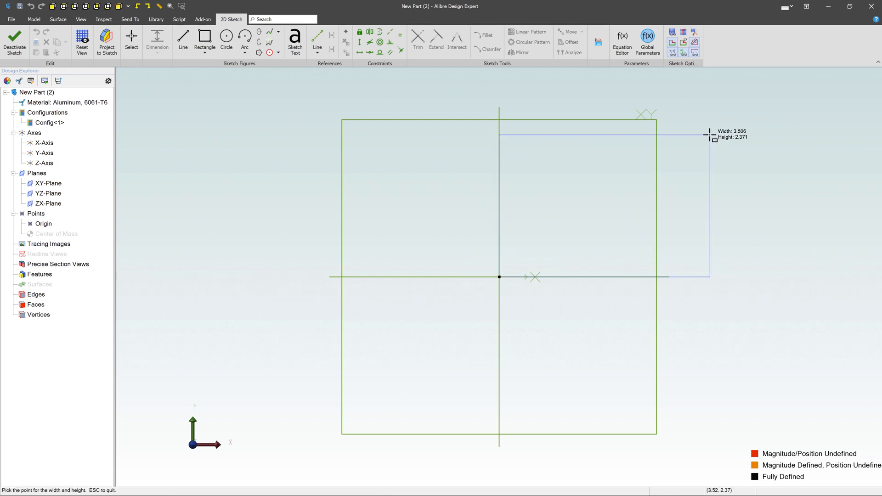
click(710, 136)
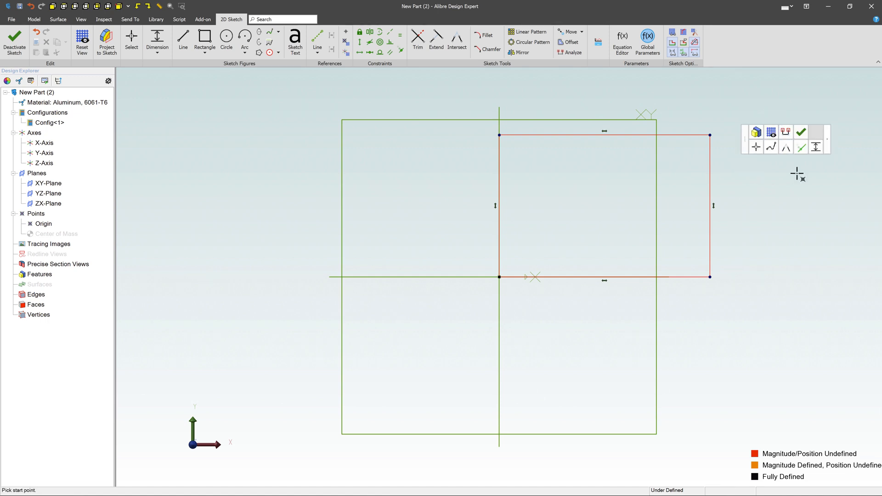
mouse_move(797, 176)
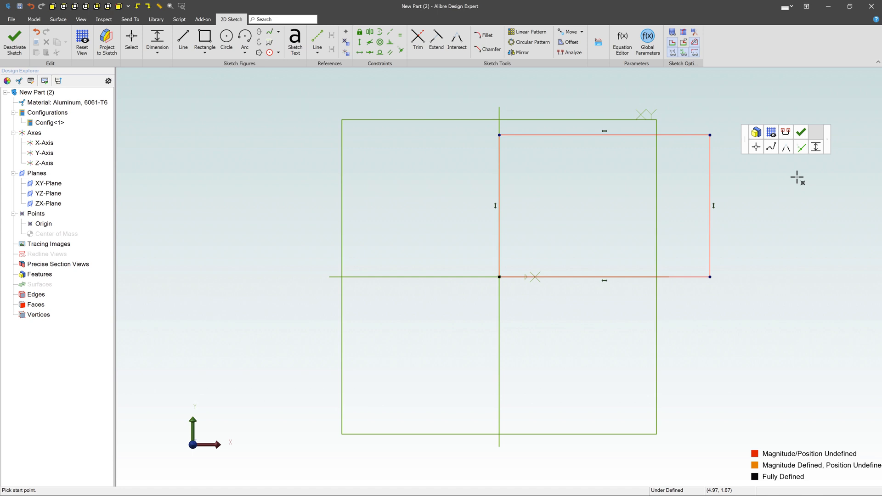
mouse_move(757, 131)
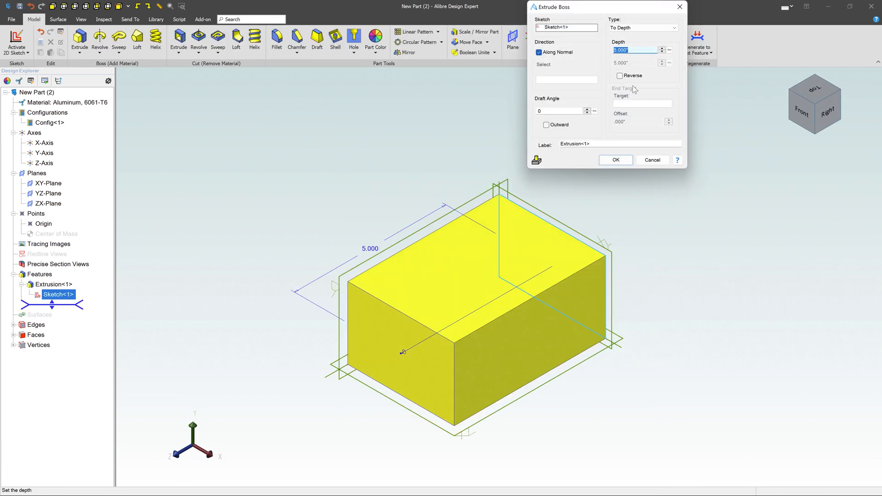
mouse_move(654, 92)
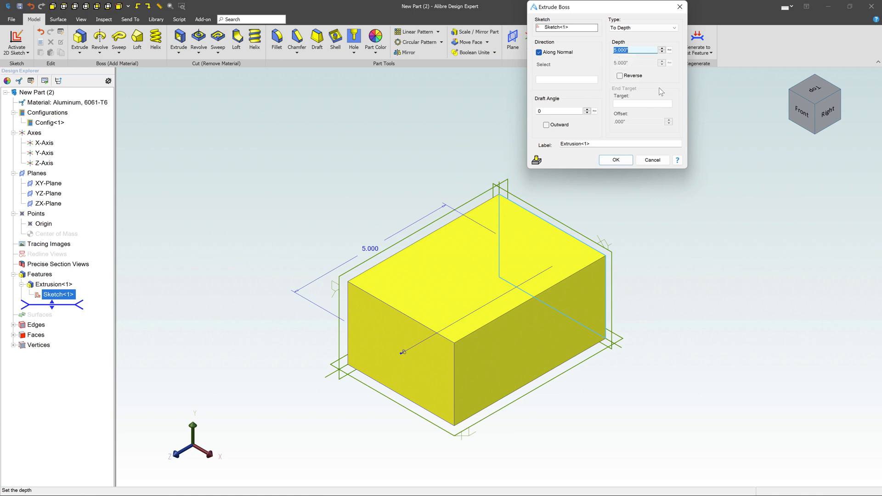
Extrude the rectangle 5.000 deep to create Extrusion<1>.
click(614, 159)
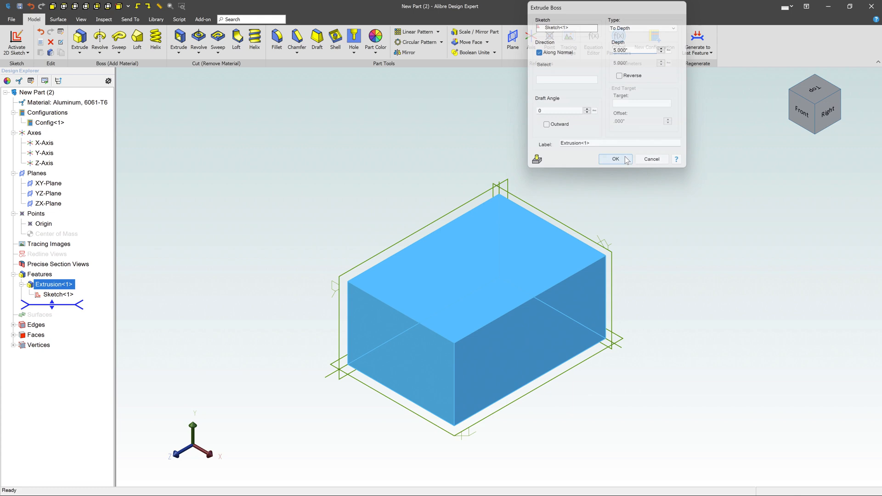
click(615, 158)
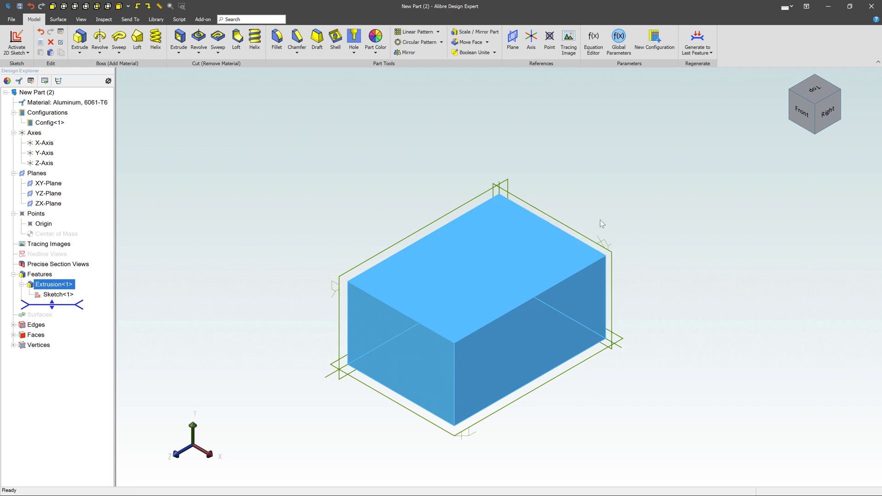
Select the block's top face (area 11.855 in²) and dismiss the context menu.
click(496, 245)
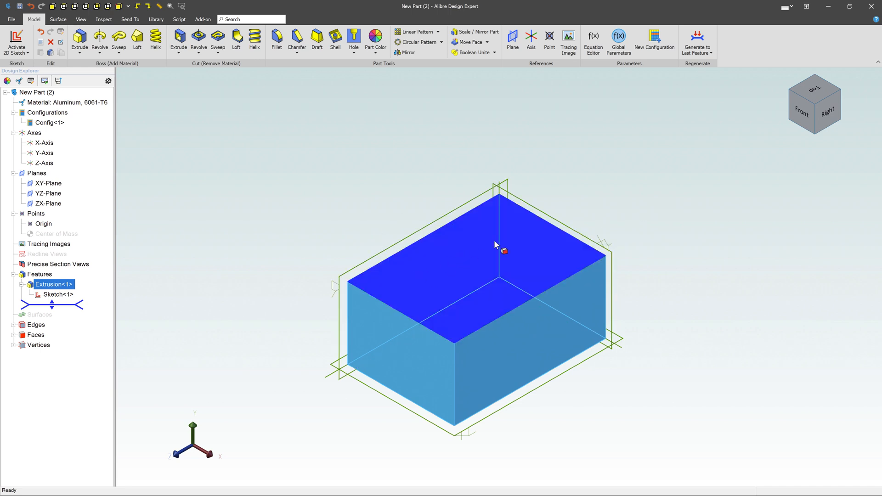
mouse_move(460, 273)
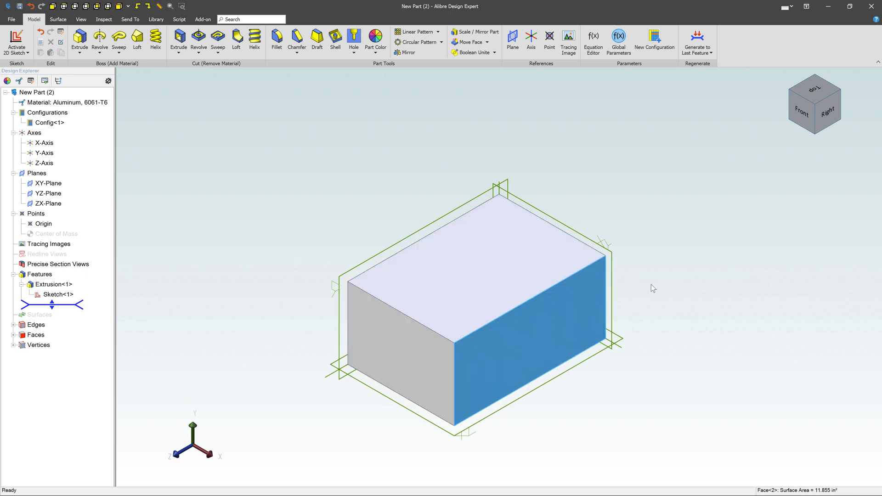
mouse_move(643, 232)
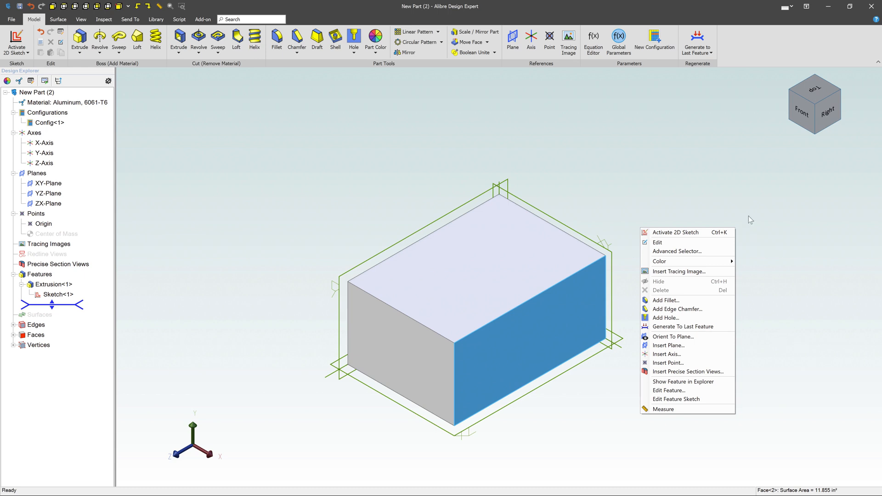
click(697, 209)
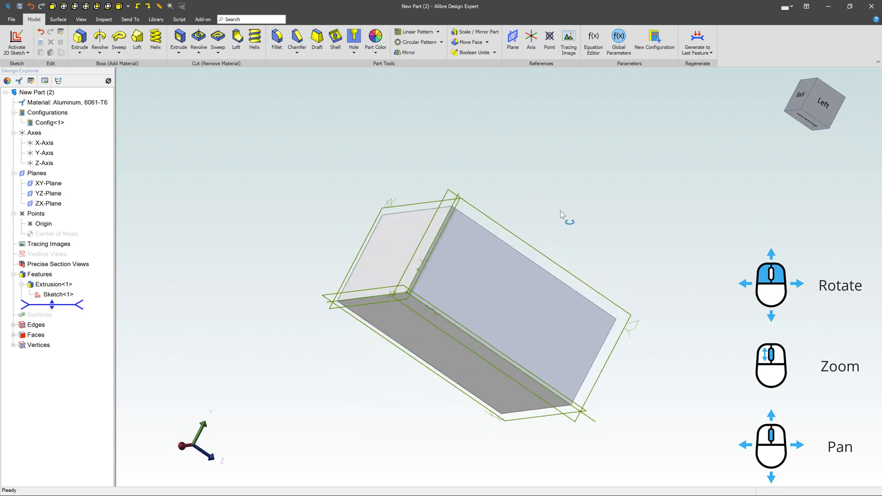
Orbit the block, then snap to Top, Back/Left corner and Back/Left edge views.
drag(563, 215, 546, 235)
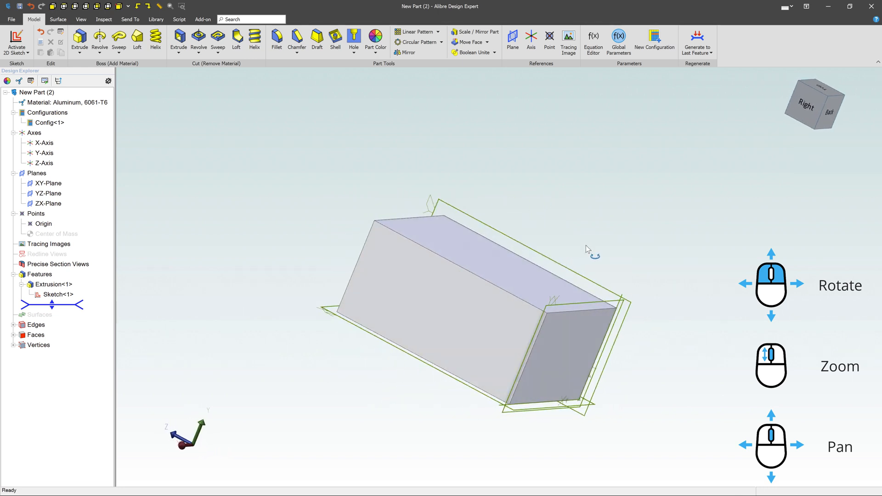
drag(589, 249, 762, 117)
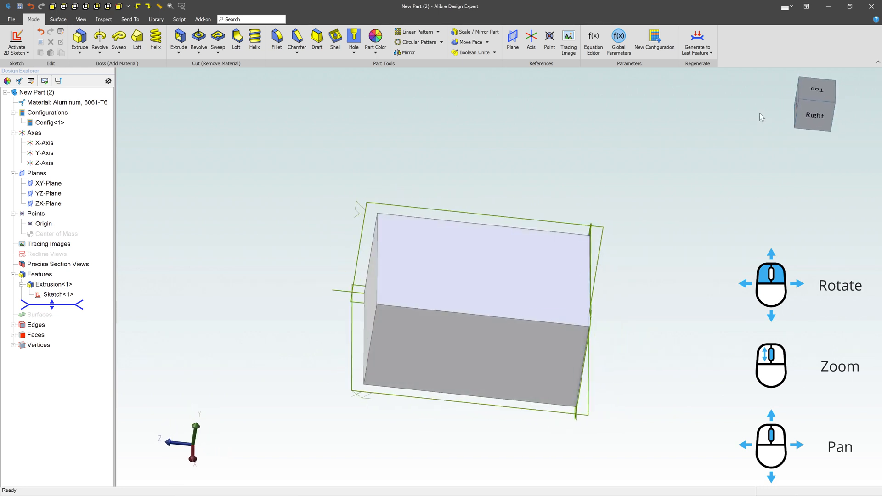
click(815, 92)
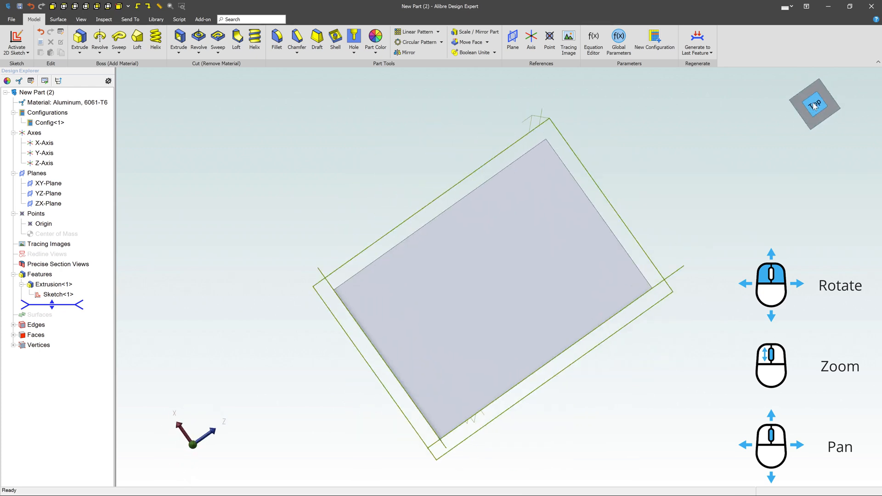
click(814, 104)
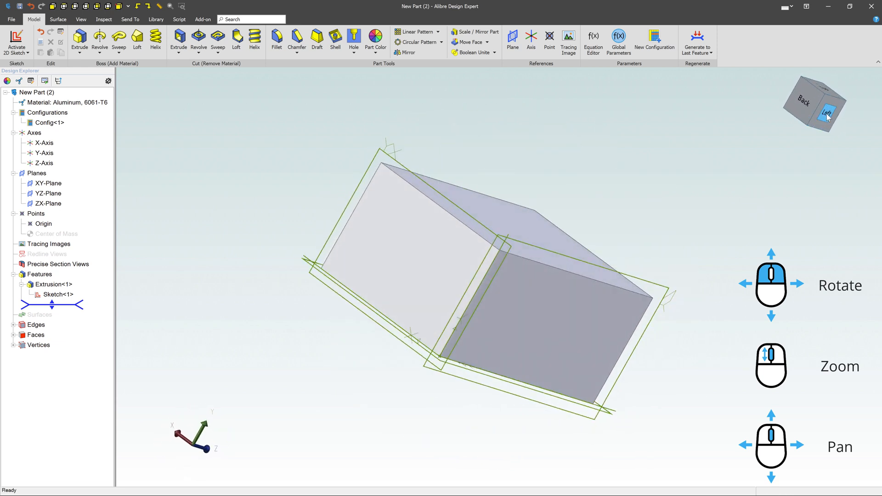
click(828, 115)
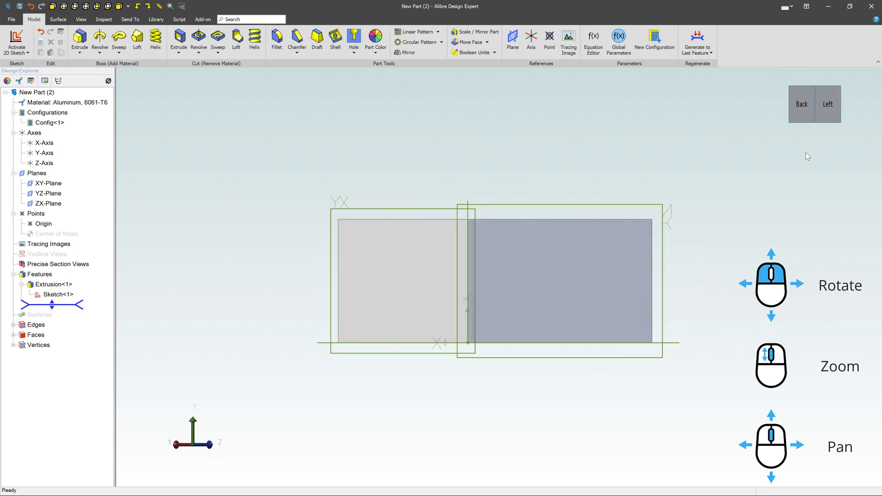
mouse_move(236, 404)
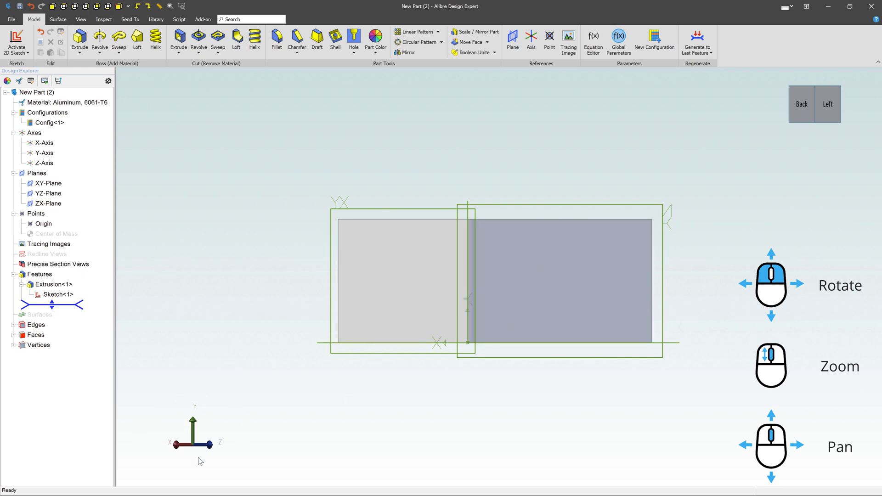
mouse_move(336, 429)
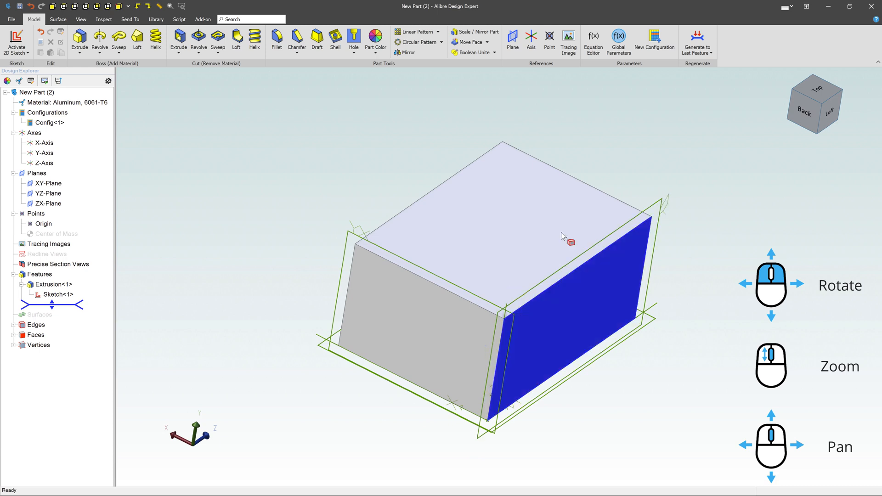
Toggle references off to hide planes, axes and points, then zoom the view.
click(81, 19)
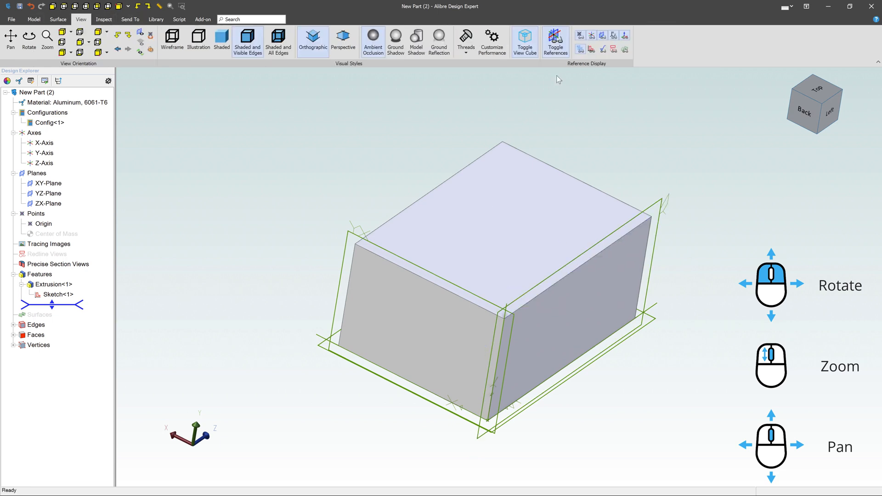
click(555, 42)
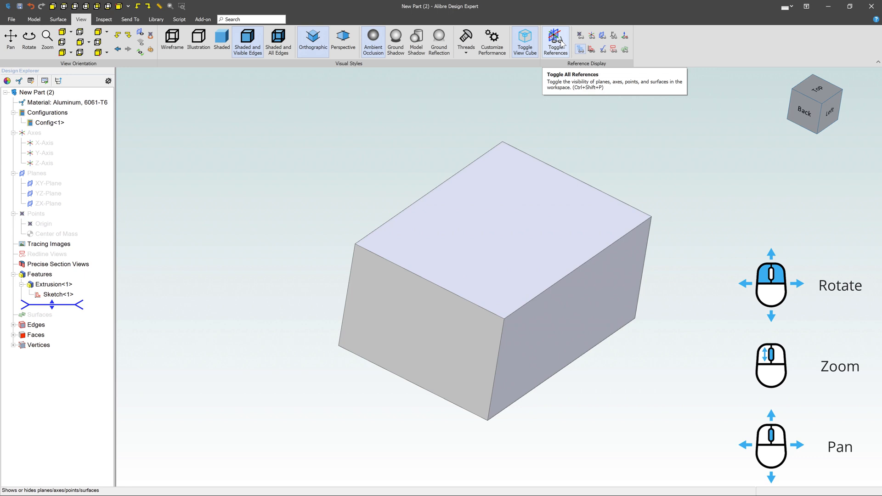
mouse_move(677, 310)
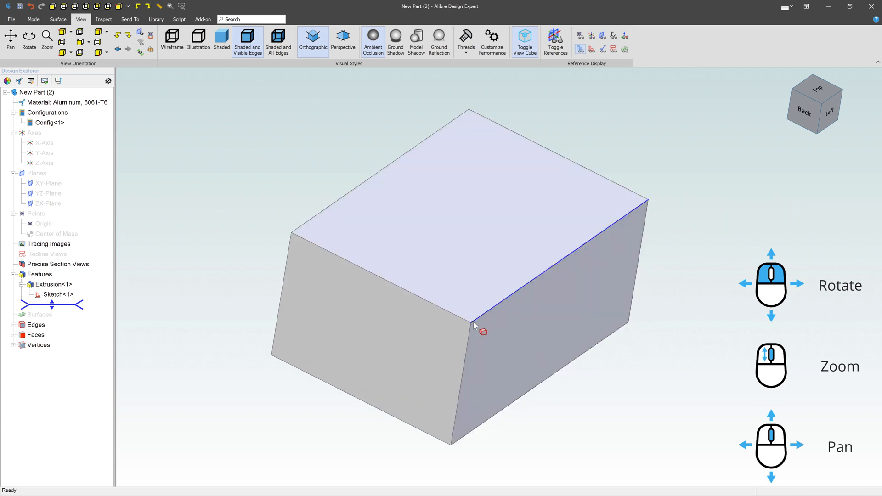
scroll(down, 3)
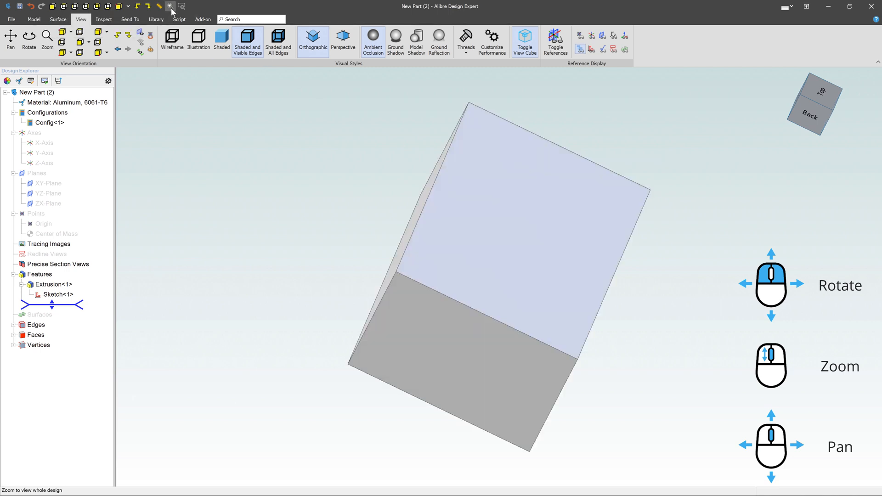
mouse_move(170, 6)
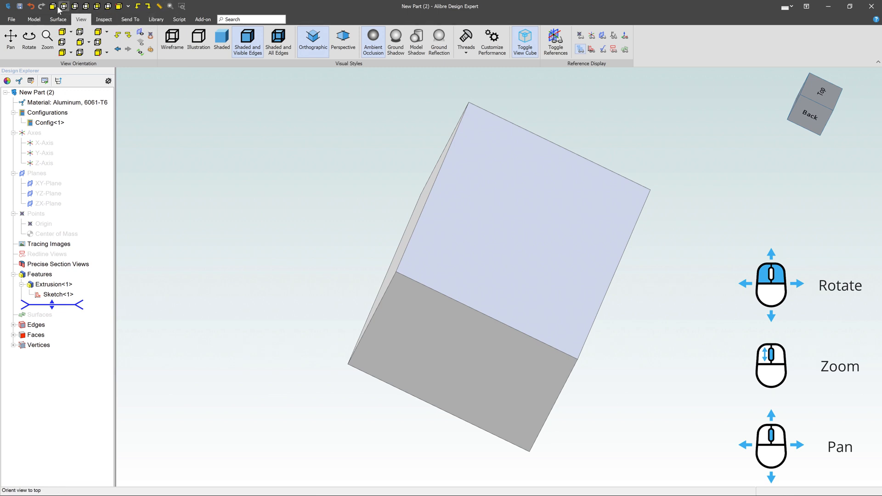
mouse_move(62, 6)
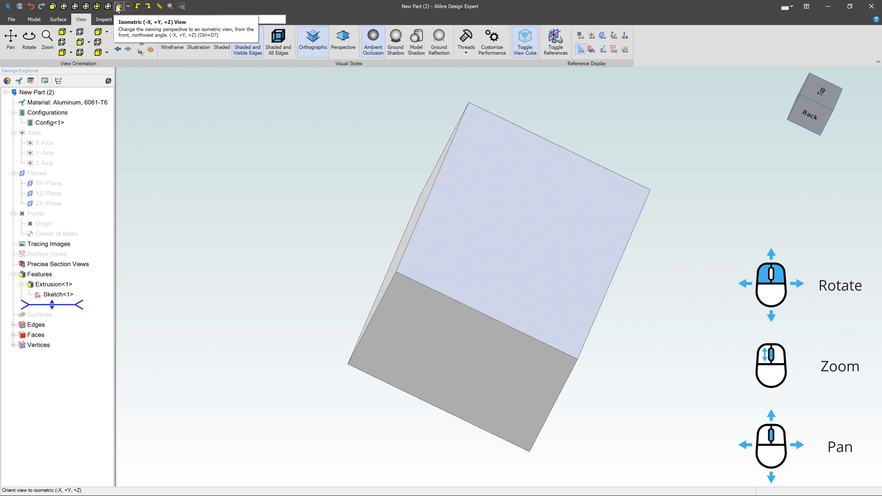
mouse_move(141, 6)
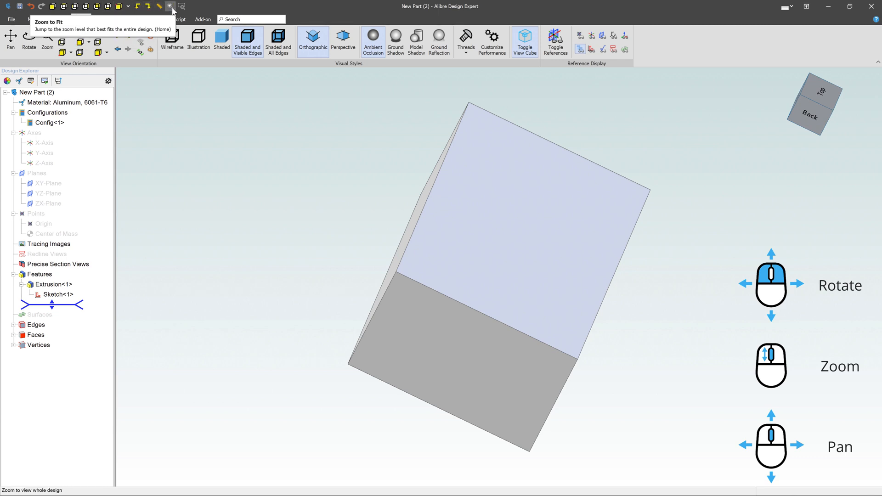
mouse_move(182, 6)
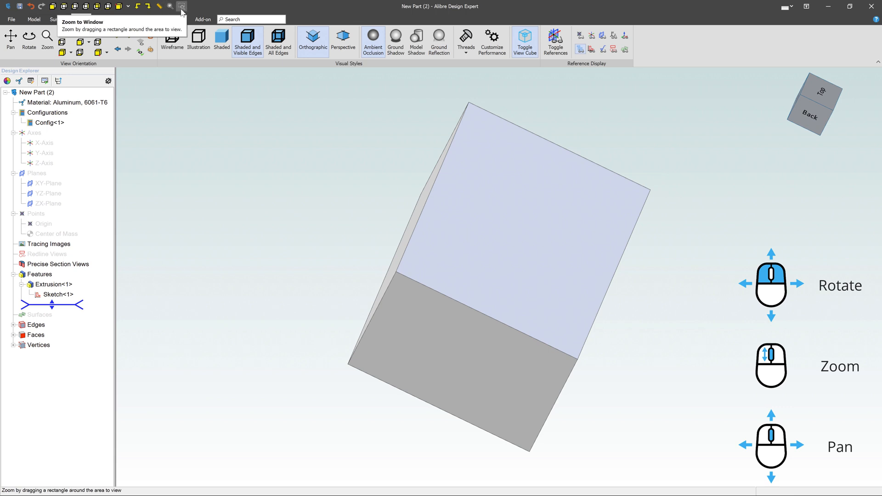